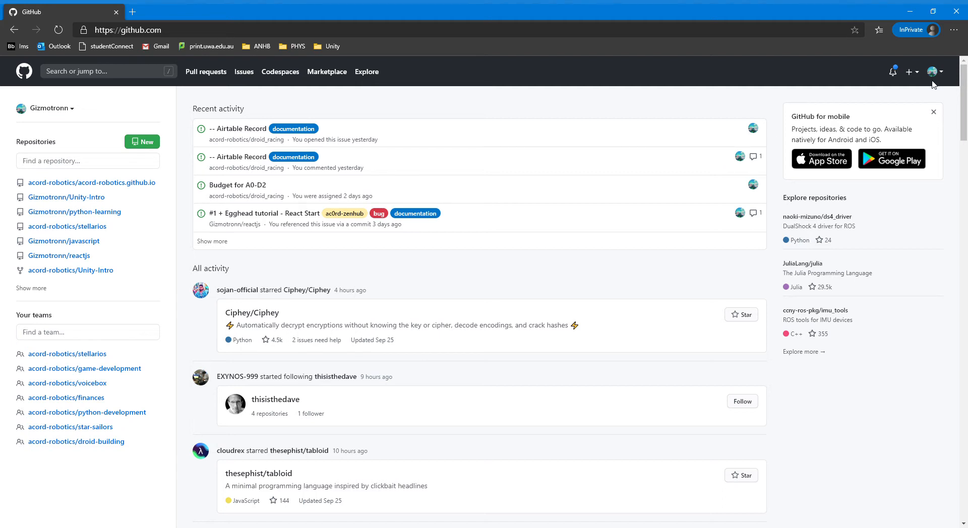
mouse_move(767, 209)
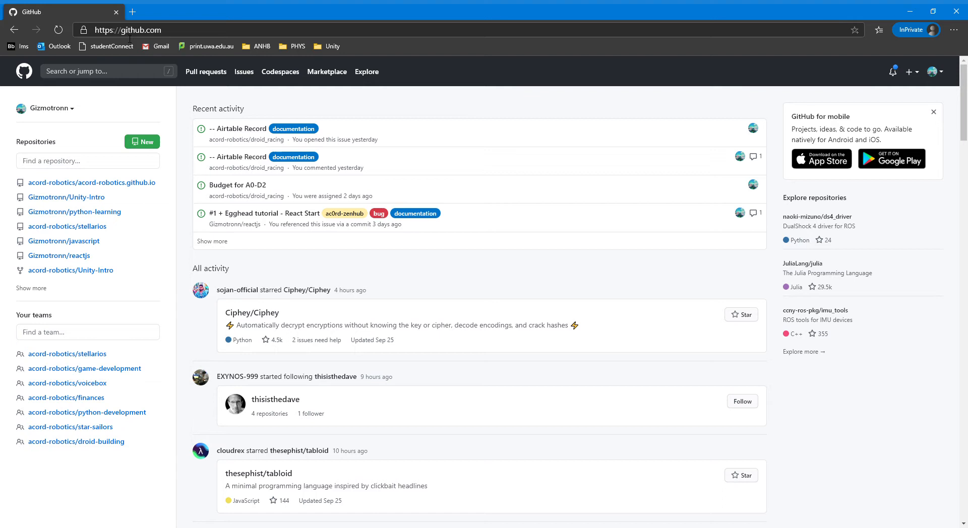
mouse_move(229, 73)
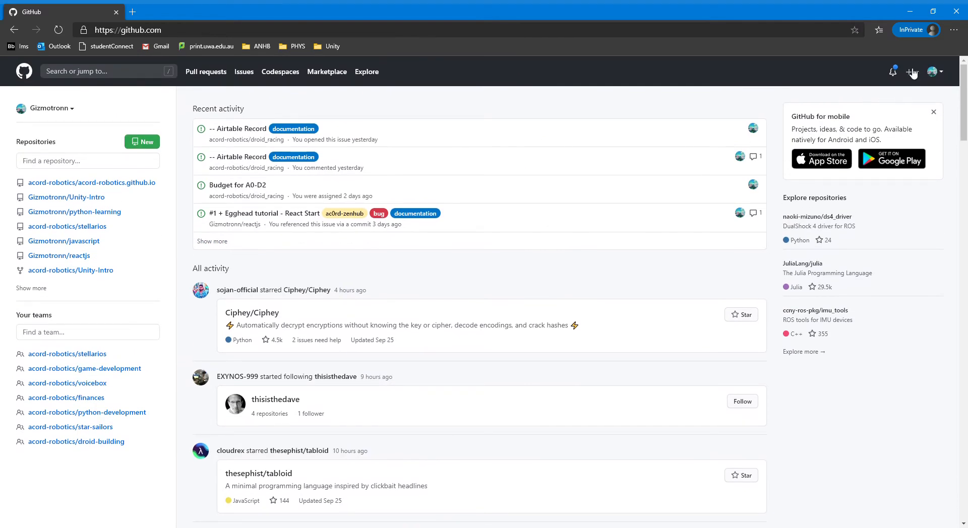
- Start a new repository named 'myfirstwebsite' and confirm the name is available
click(910, 72)
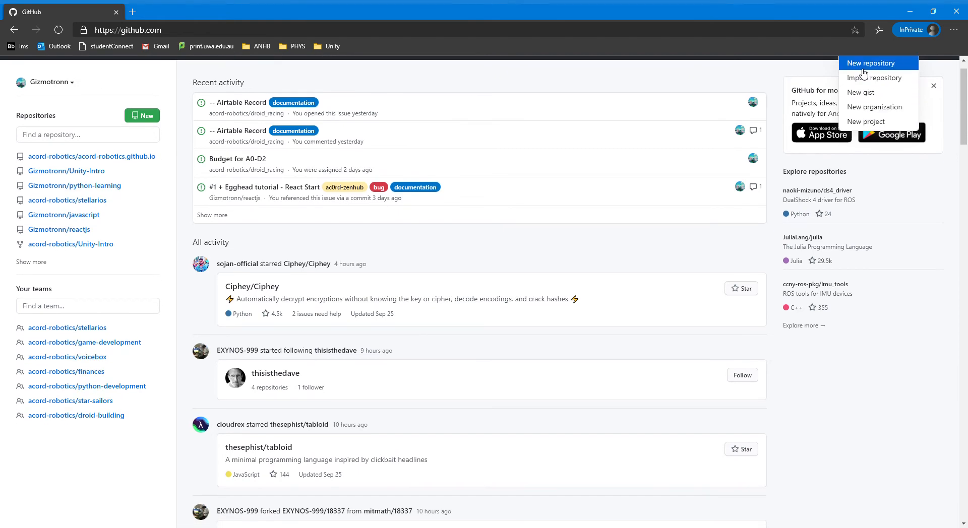
click(871, 63)
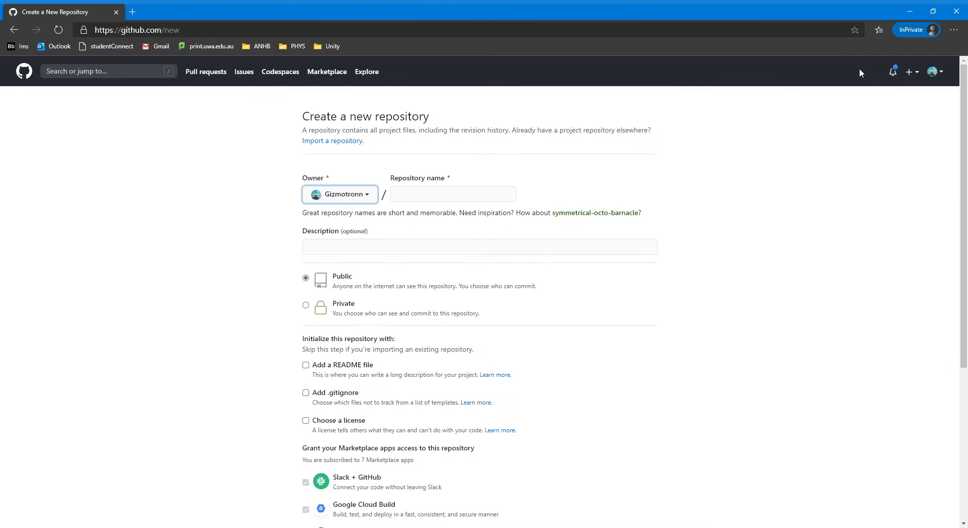
click(453, 194)
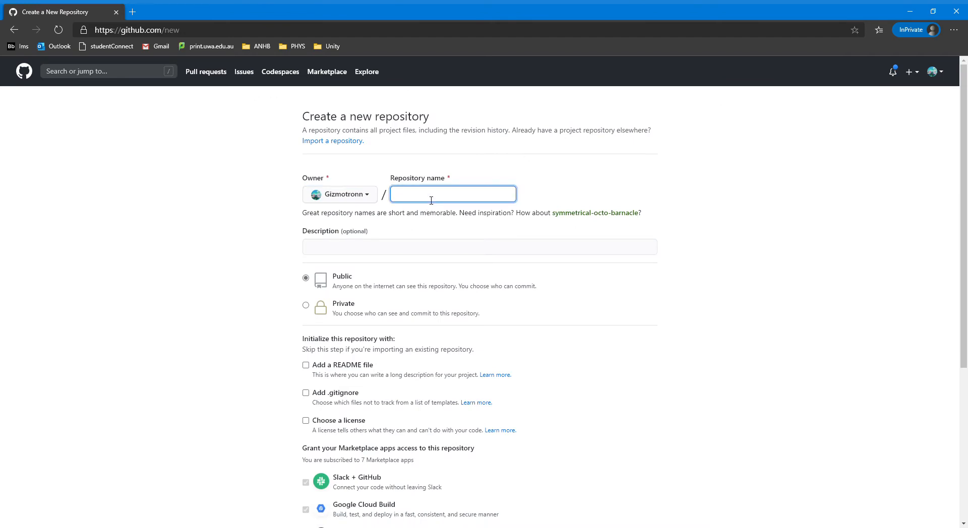
text(myfirst)
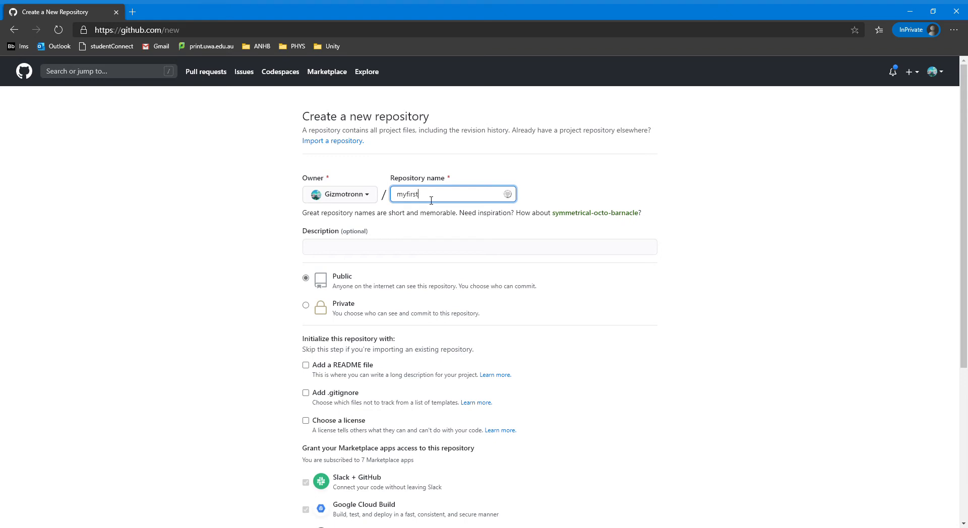
text(website)
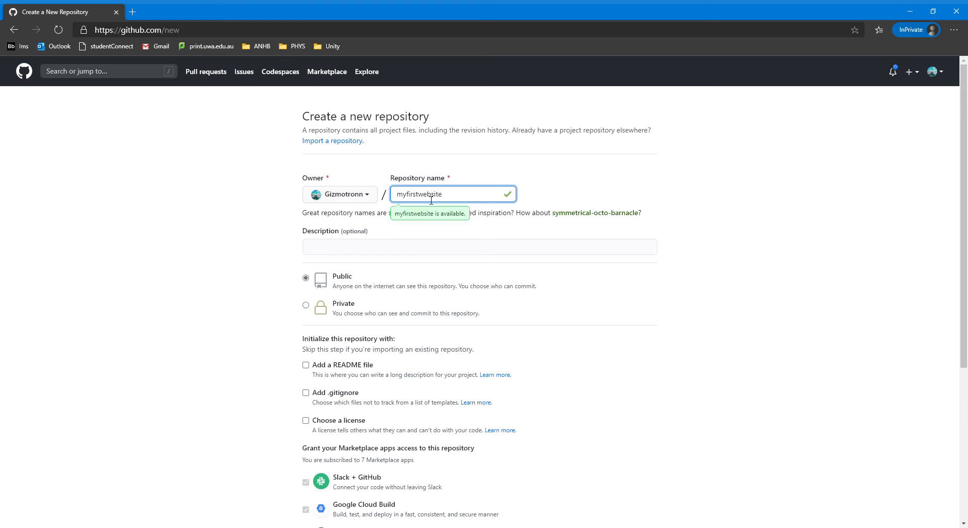
click(479, 247)
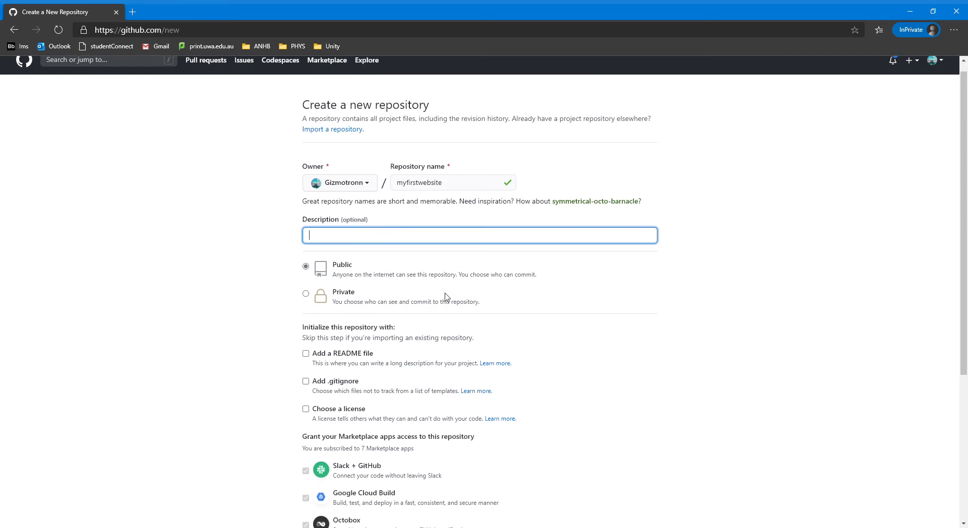
- Enable 'Add a README file' and 'Choose a license' for the myfirstwebsite repository
scroll(down, 3)
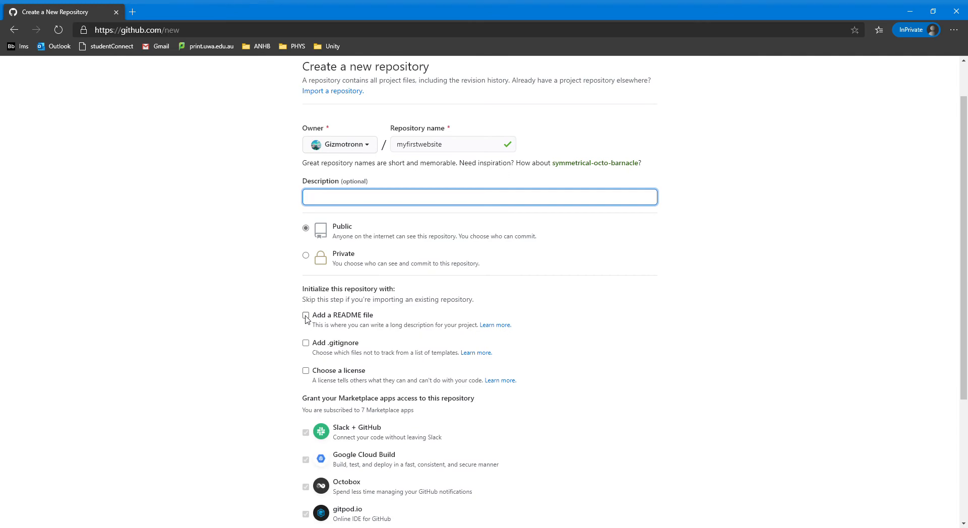
click(306, 316)
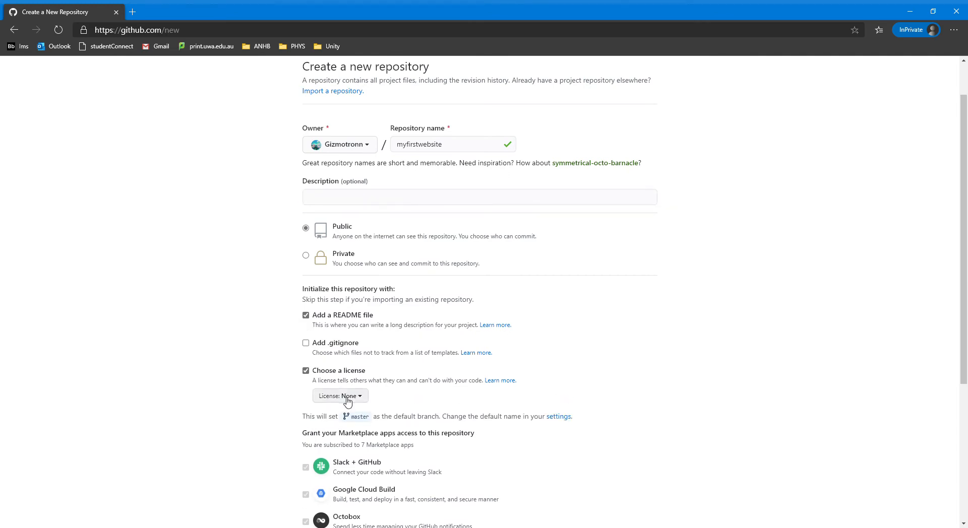
click(339, 395)
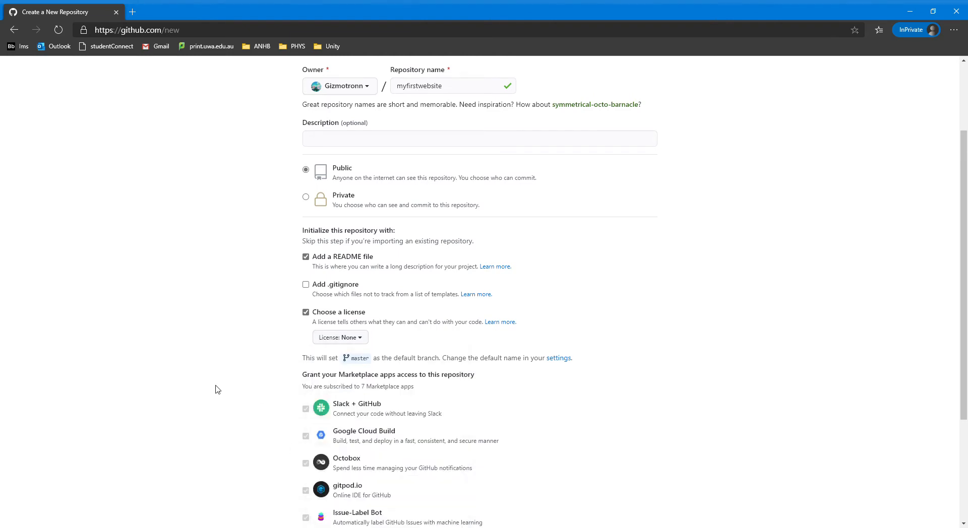
mouse_move(320, 352)
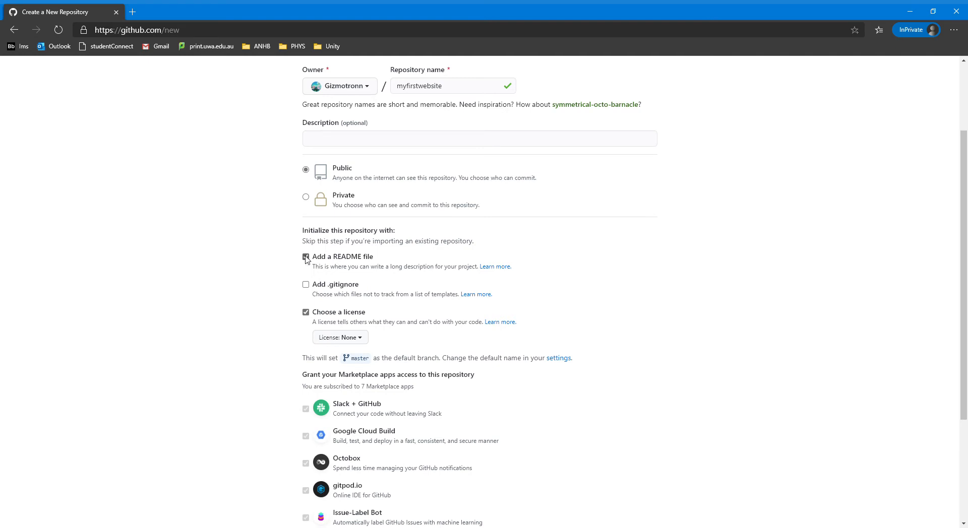
click(306, 258)
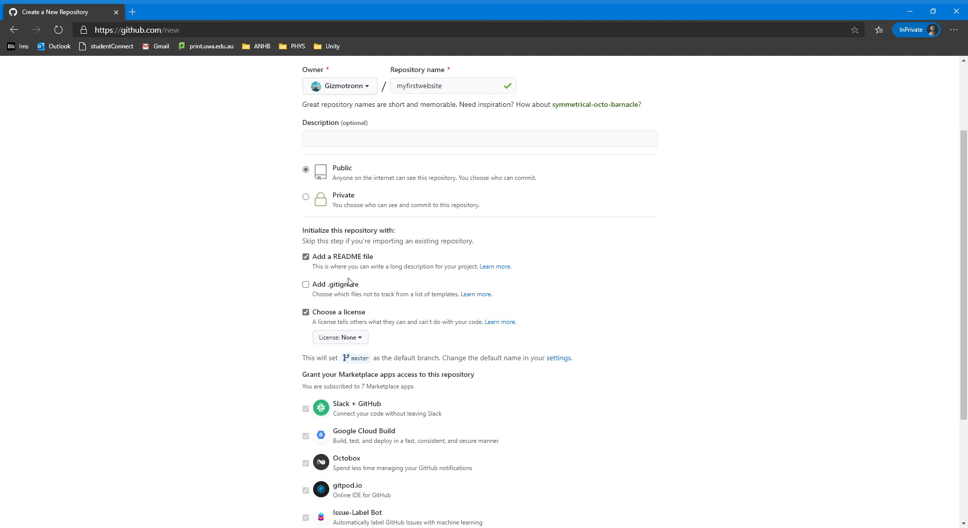
mouse_move(435, 405)
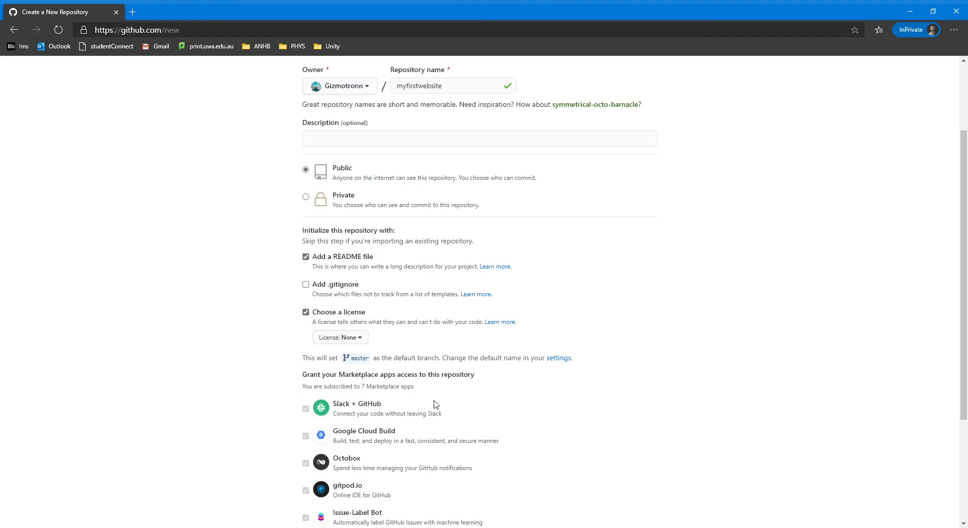
scroll(down, 3)
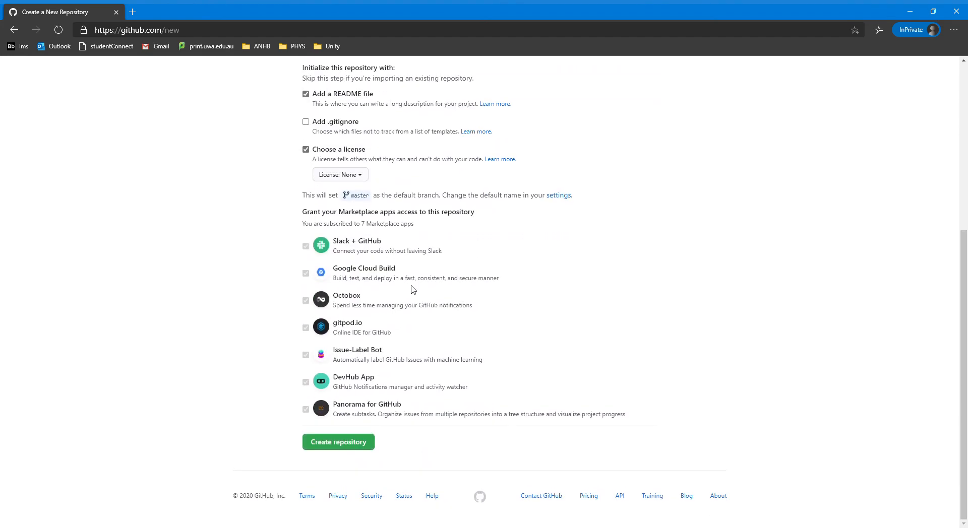
mouse_move(410, 250)
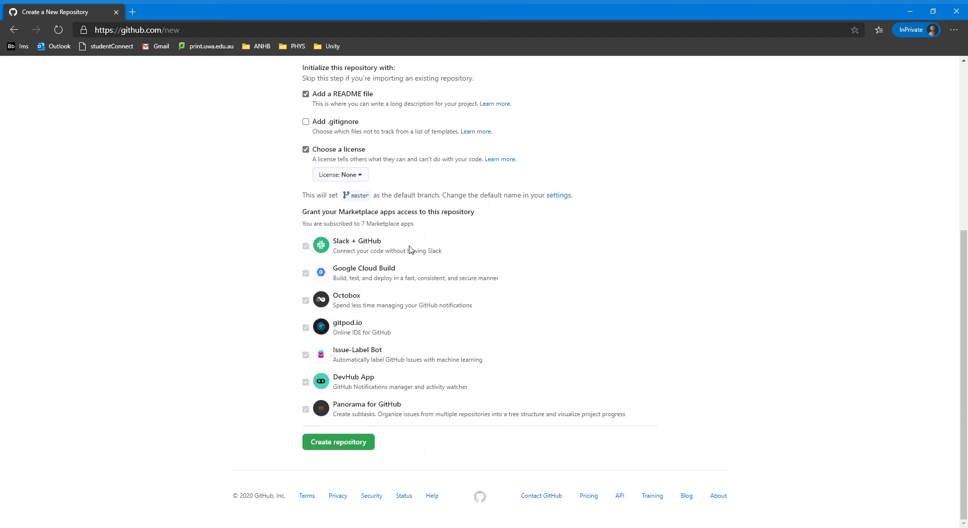
scroll(up, 3)
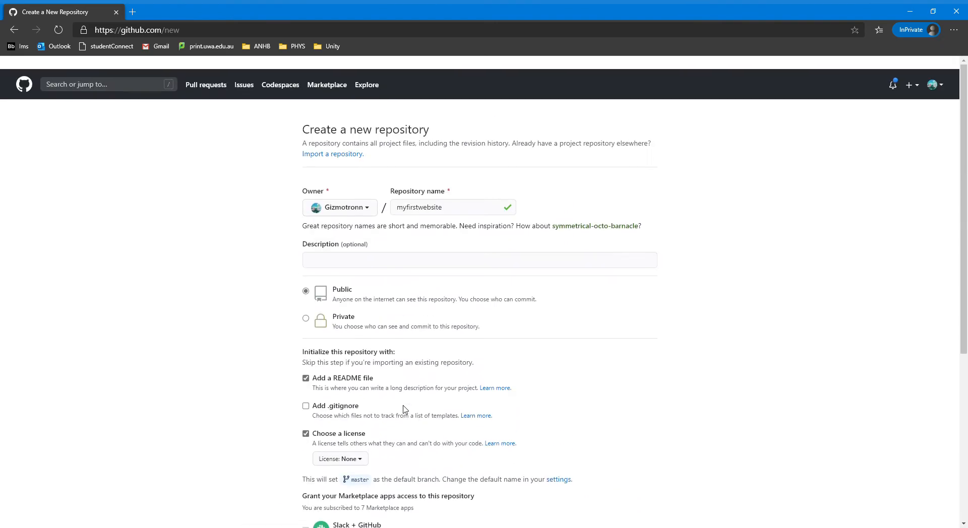
scroll(up, 3)
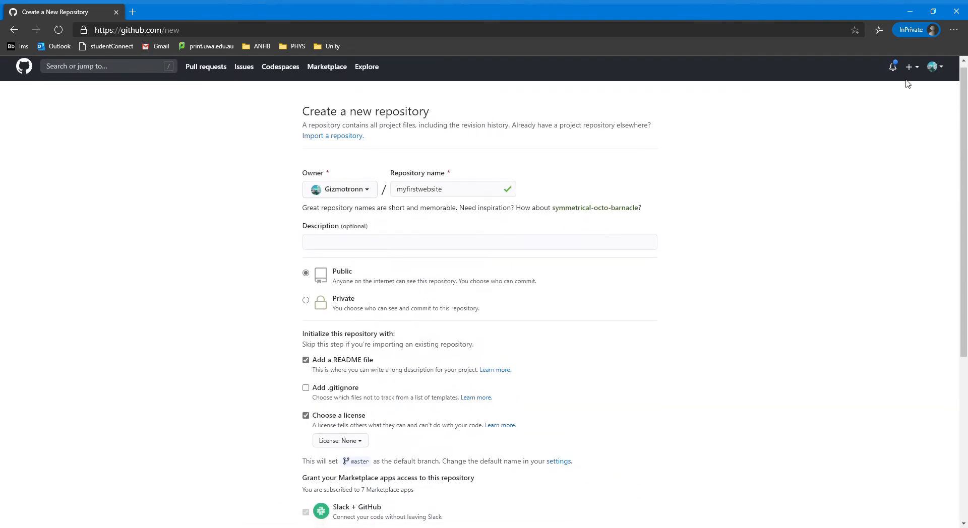
mouse_move(935, 67)
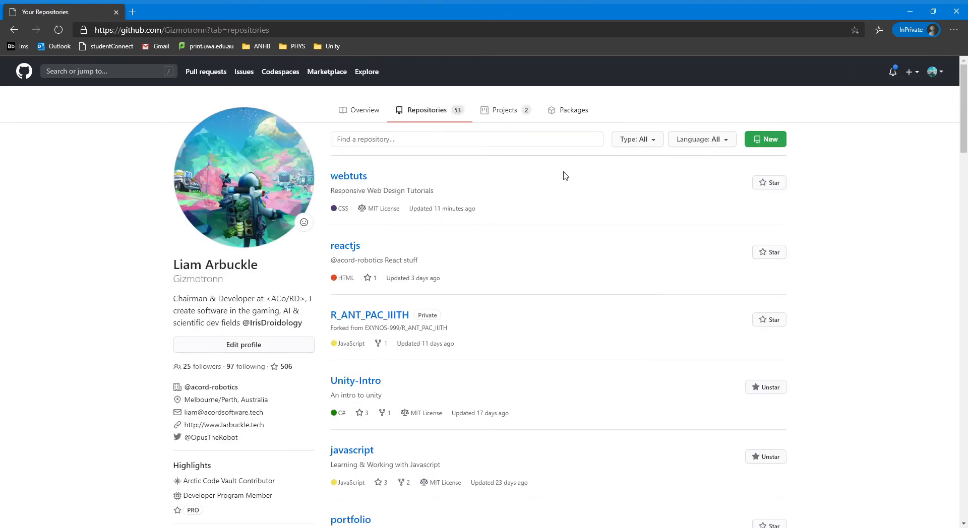
- Open the existing webtuts repository from the repositories list
click(349, 176)
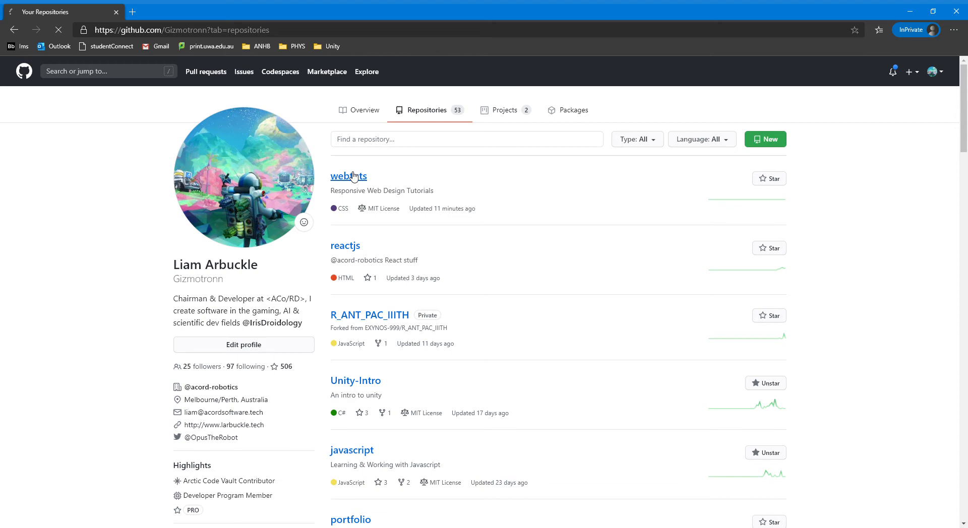
click(348, 176)
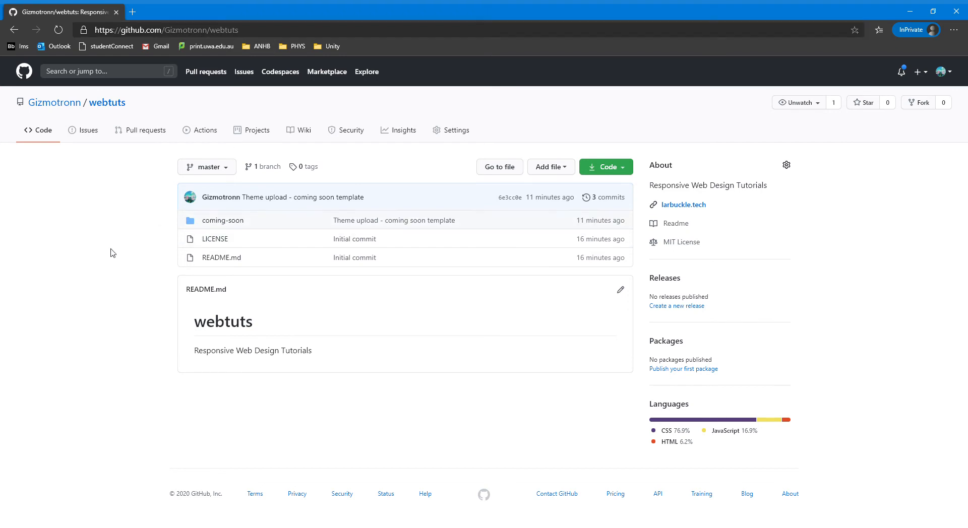
mouse_move(222, 220)
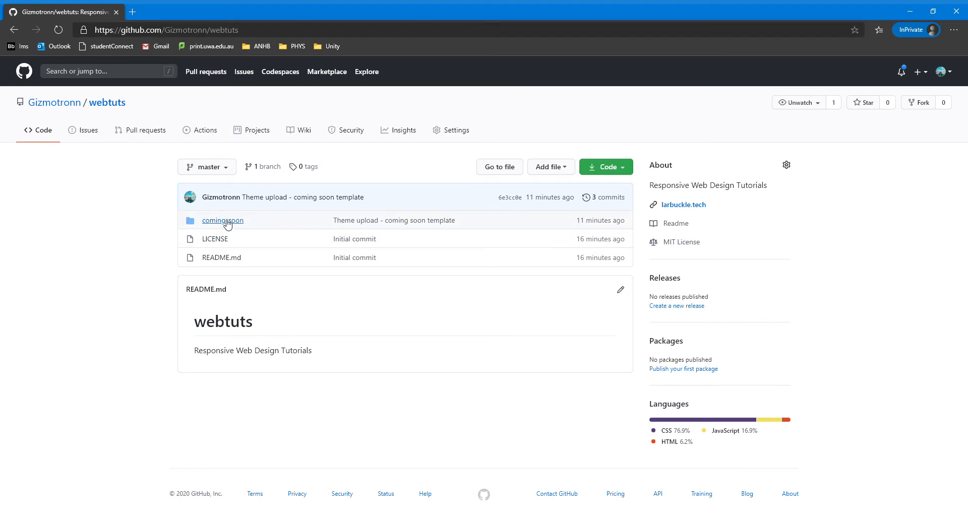
mouse_move(260, 180)
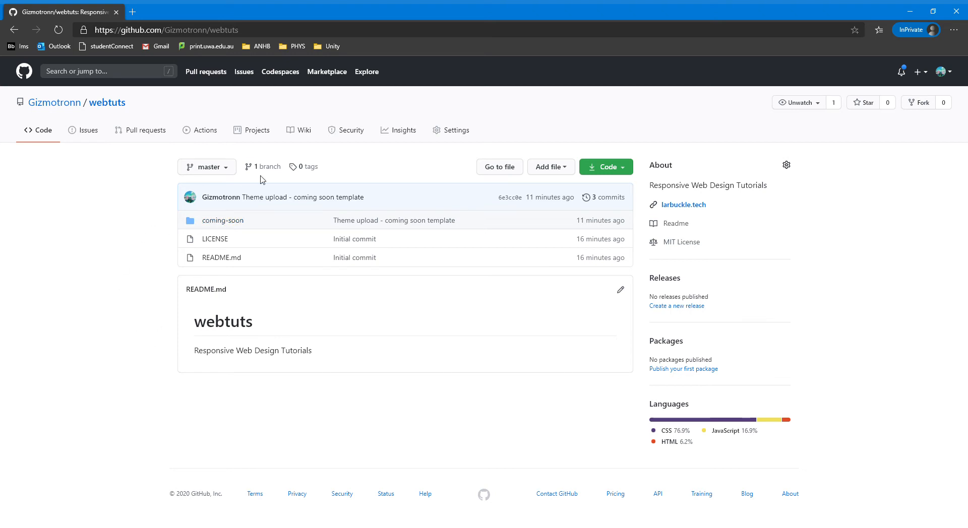
click(222, 220)
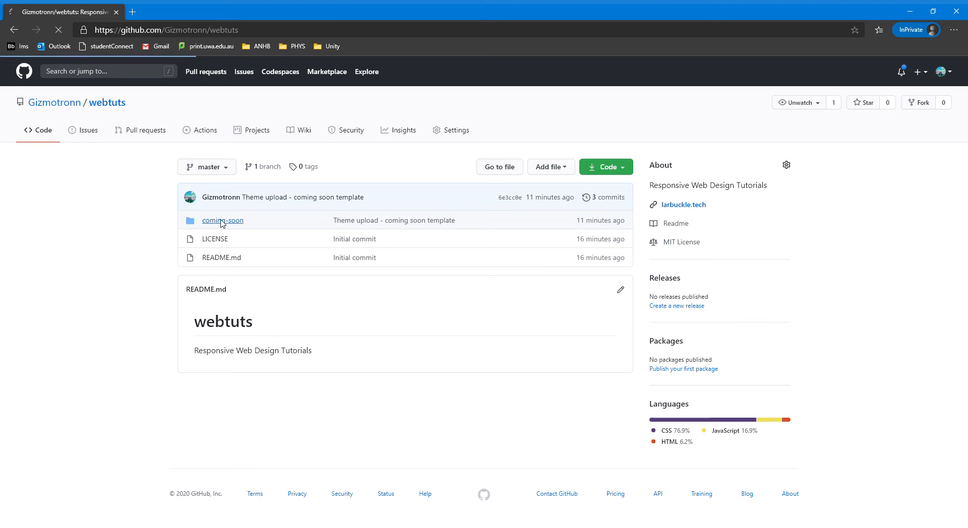
click(223, 220)
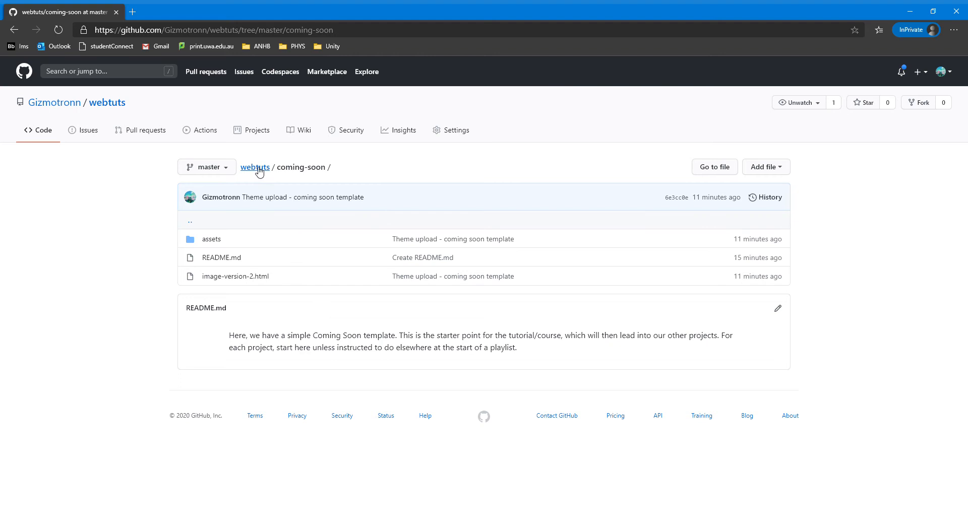
click(255, 167)
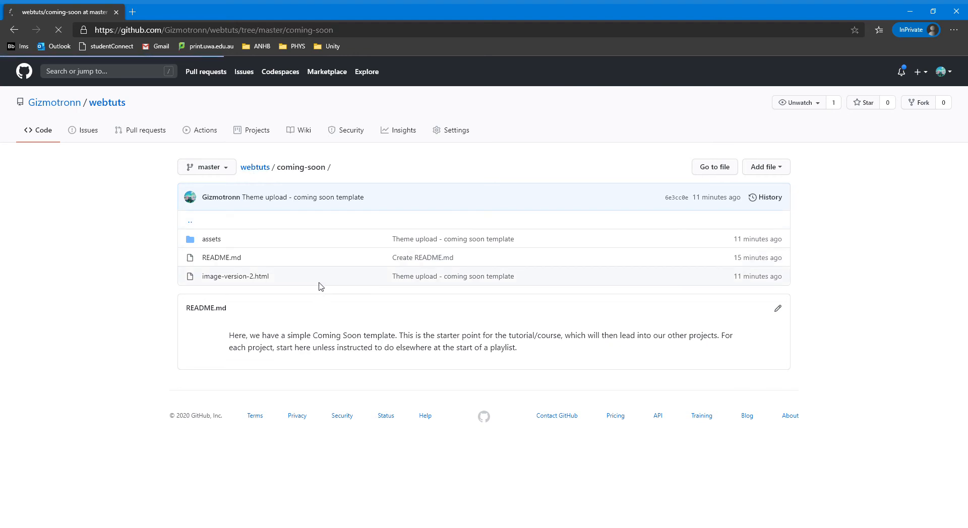
click(255, 167)
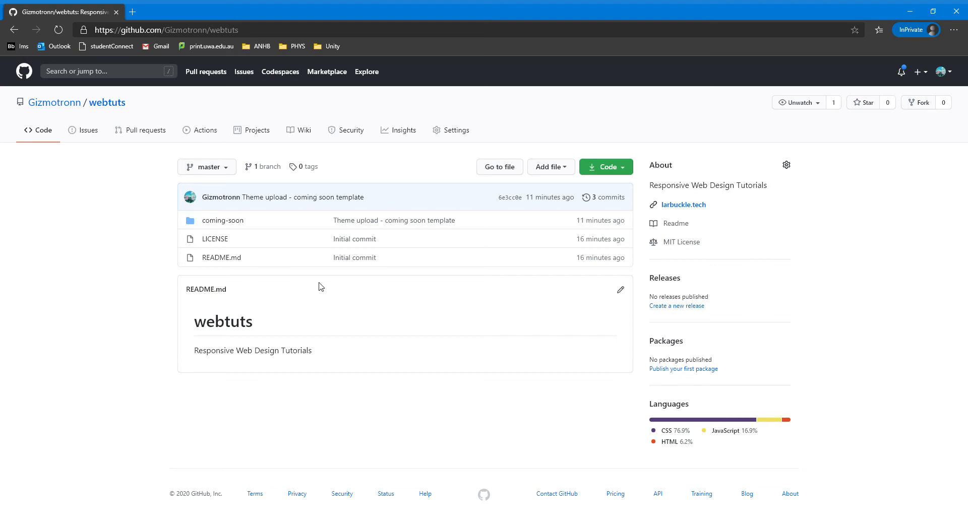
mouse_move(165, 184)
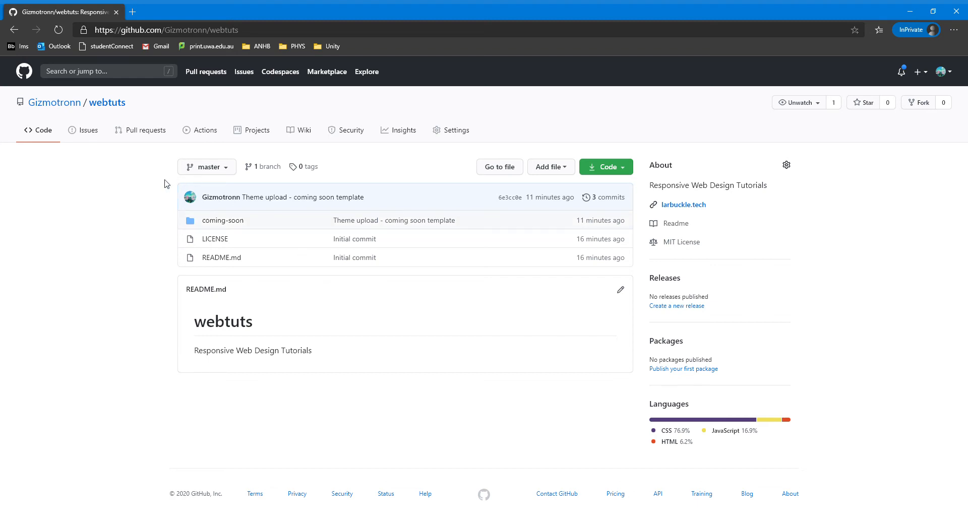
mouse_move(548, 197)
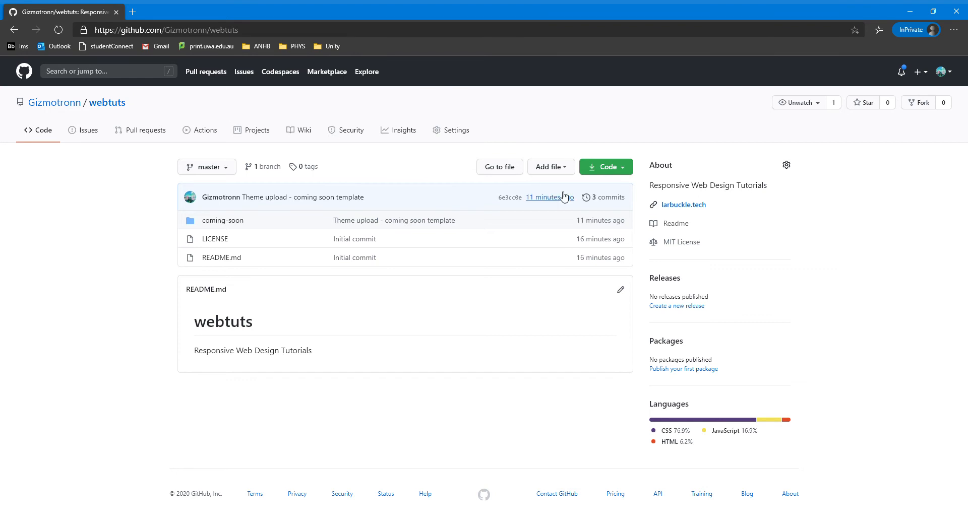
mouse_move(497, 171)
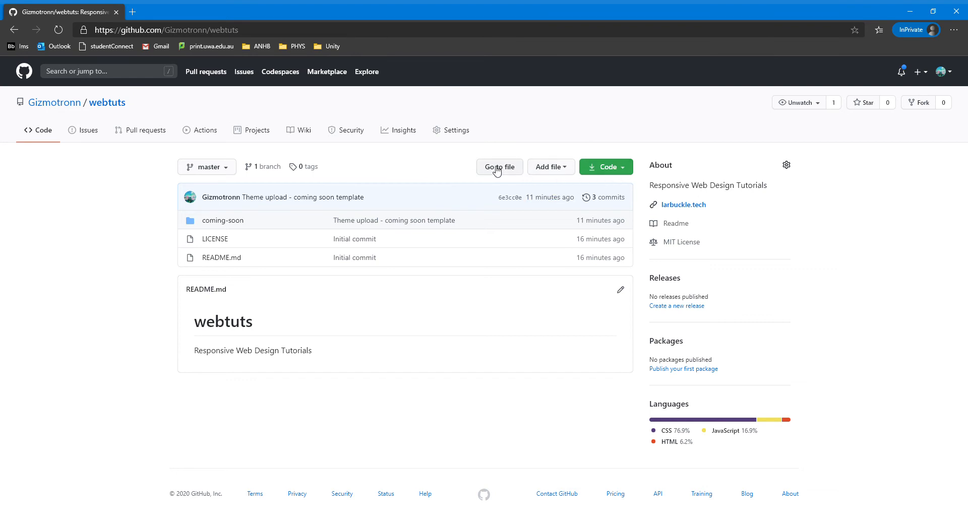
- Create a new codespace for webtuts from the Code button's Codespaces options
click(605, 168)
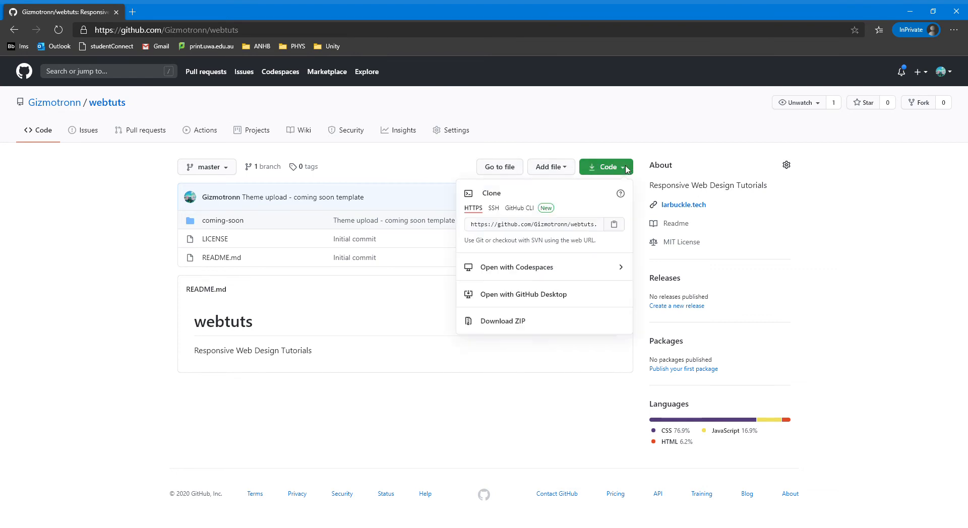
mouse_move(539, 280)
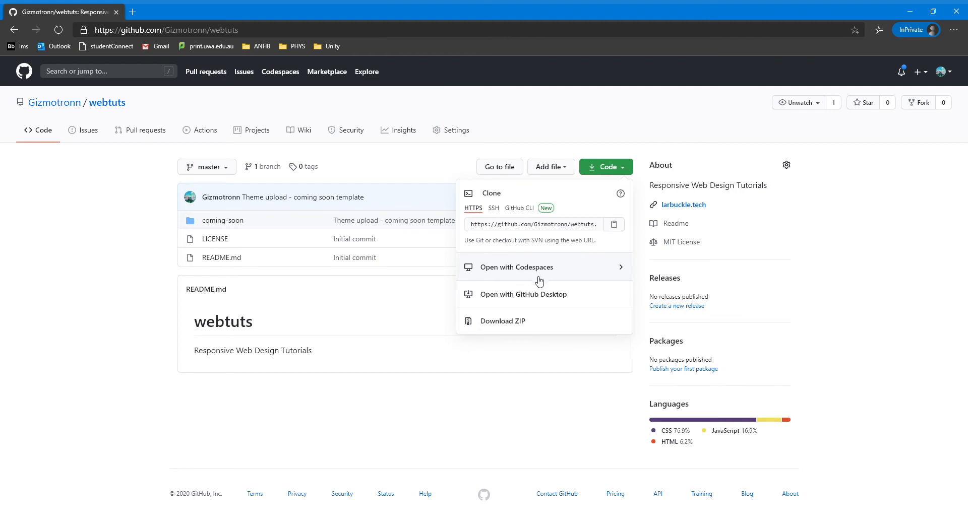
mouse_move(552, 271)
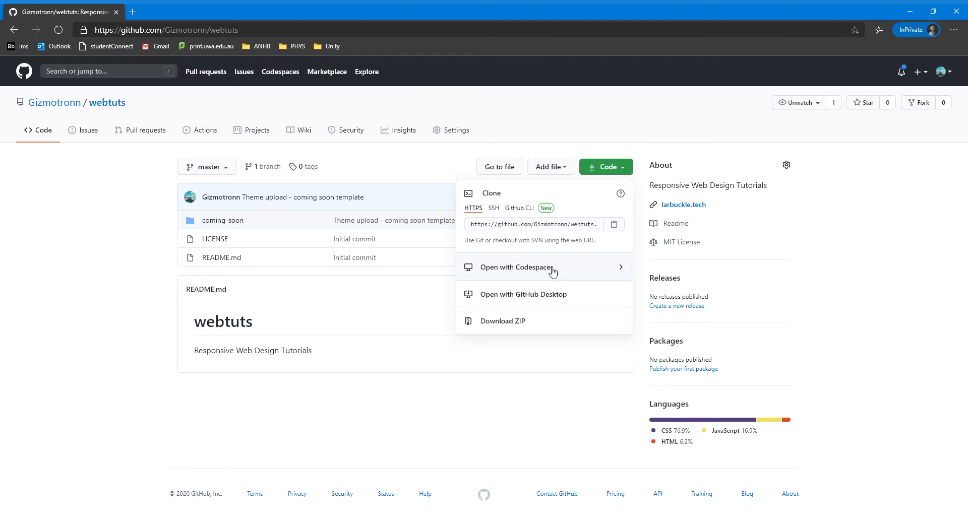
click(516, 268)
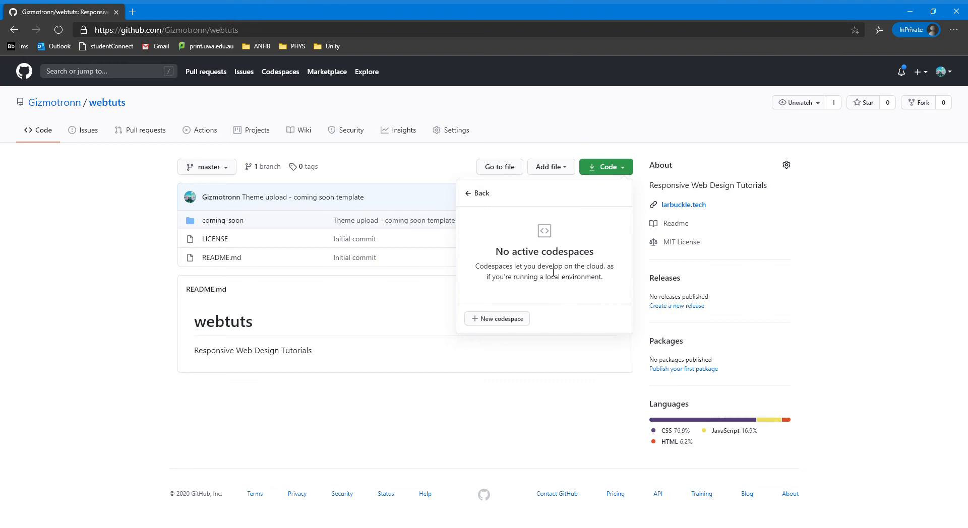
click(497, 319)
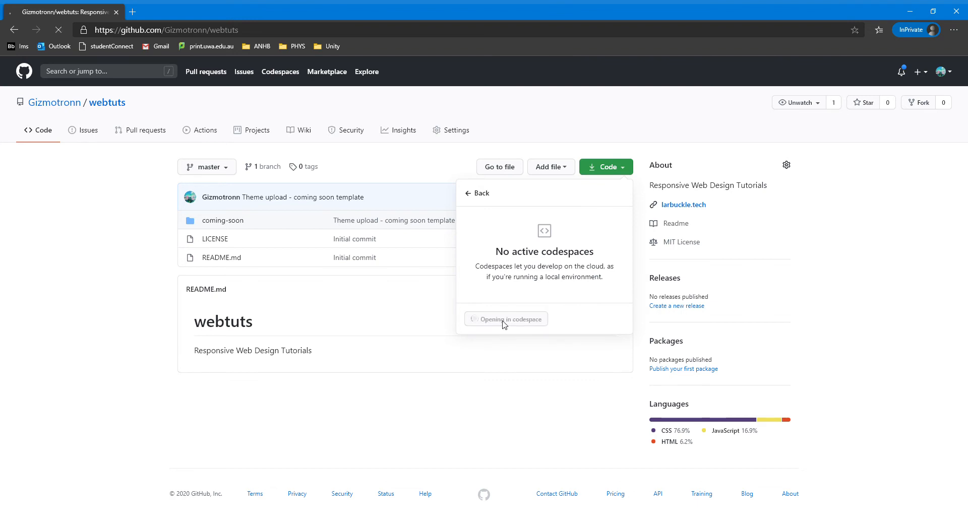
click(505, 319)
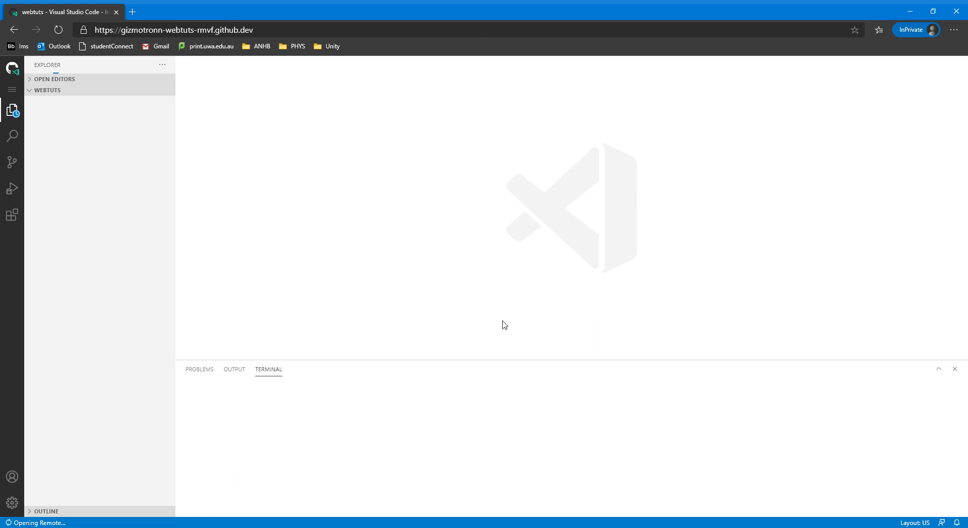
mouse_move(206, 174)
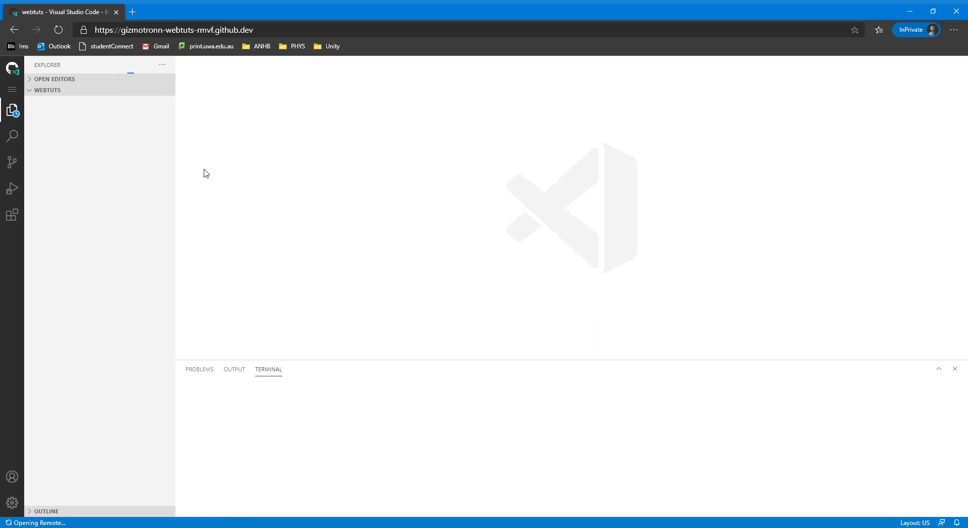
- Wait for the webtuts codespace to load in VS Code, showing README.md
click(47, 90)
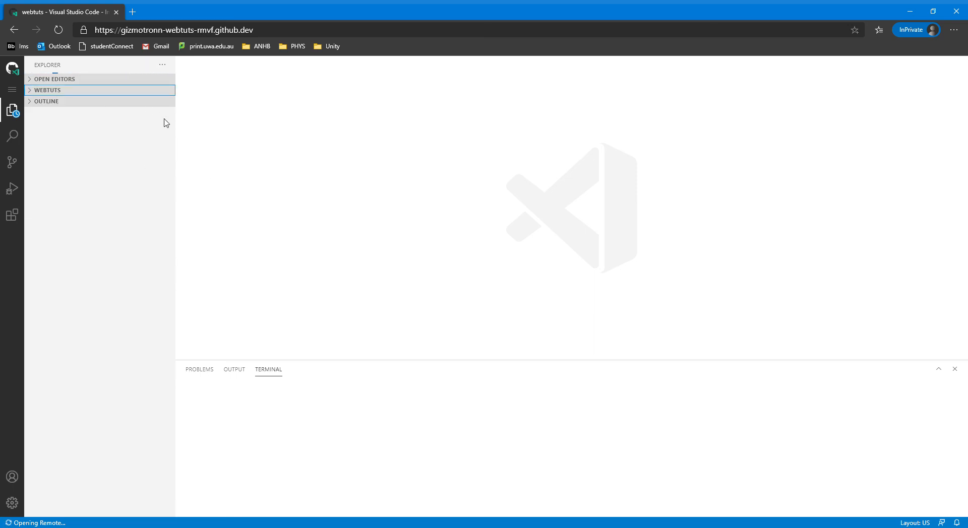
mouse_move(253, 185)
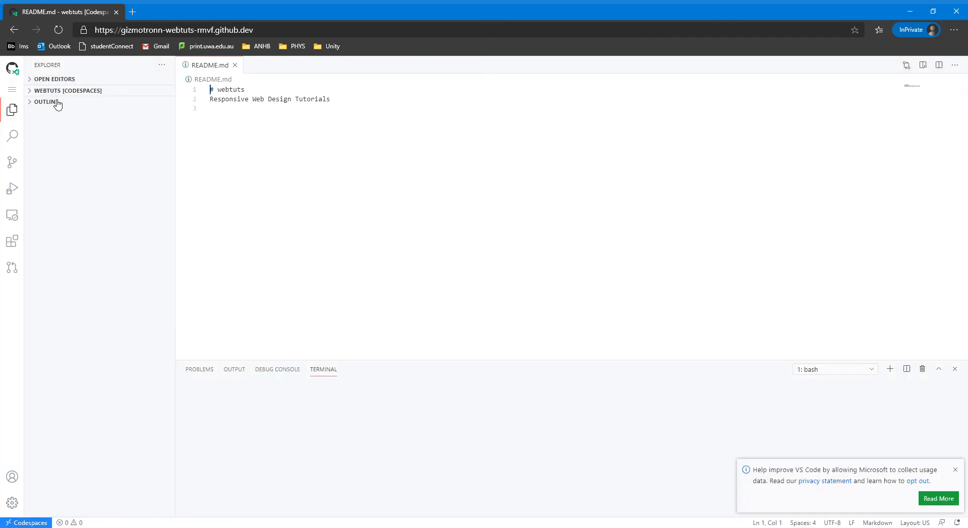
- Open coming-soon/image-version-2.html in Explorer and copy all of its code
click(68, 91)
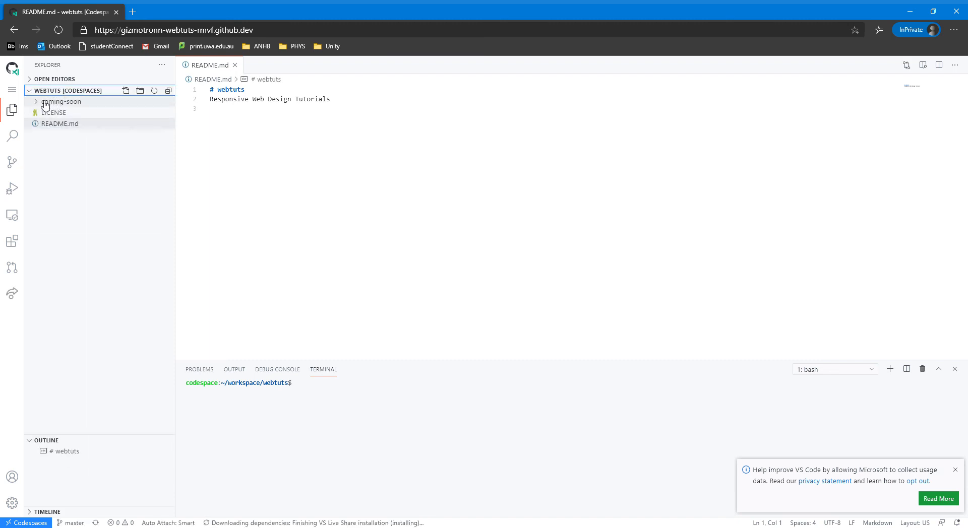
click(61, 101)
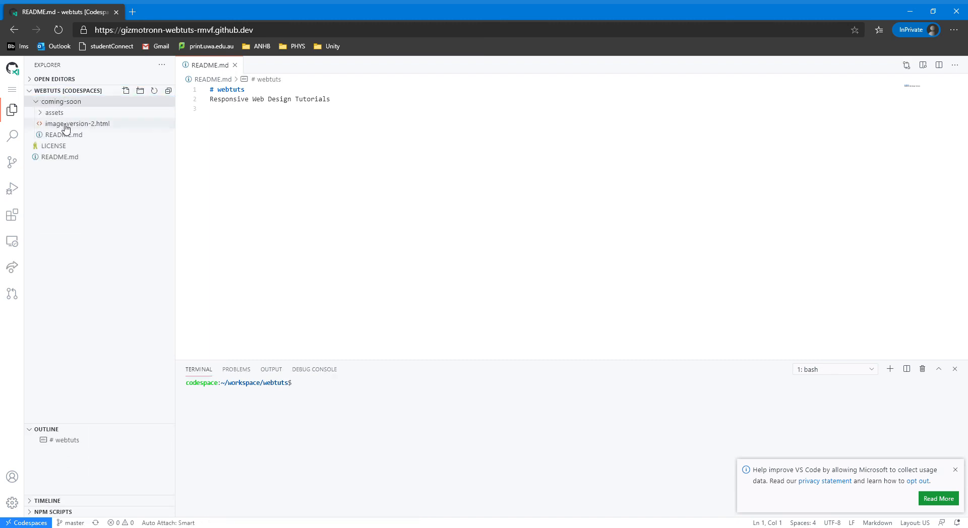
click(77, 123)
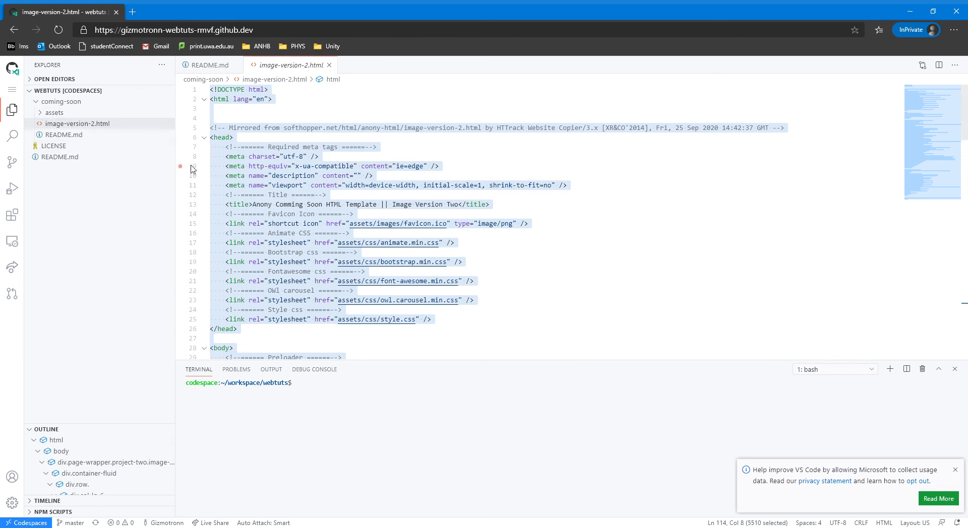
click(358, 165)
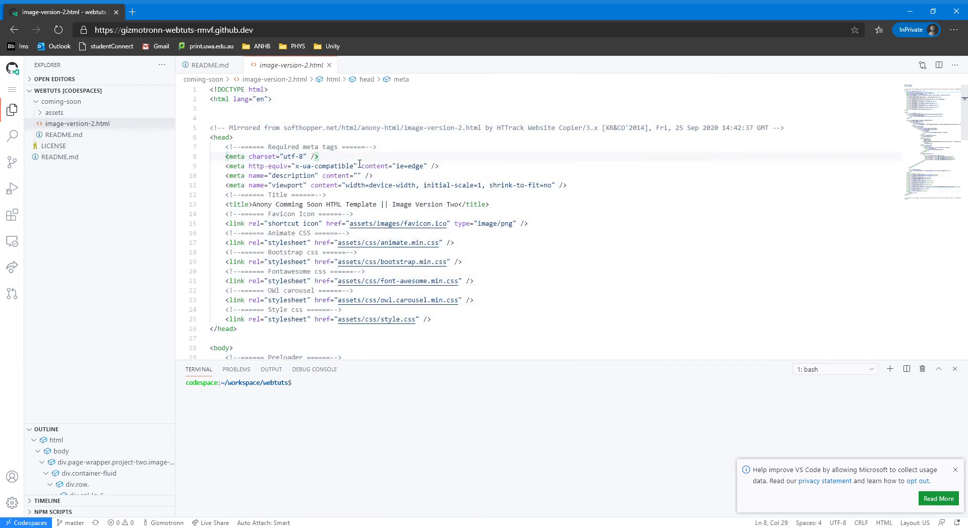
mouse_move(61, 97)
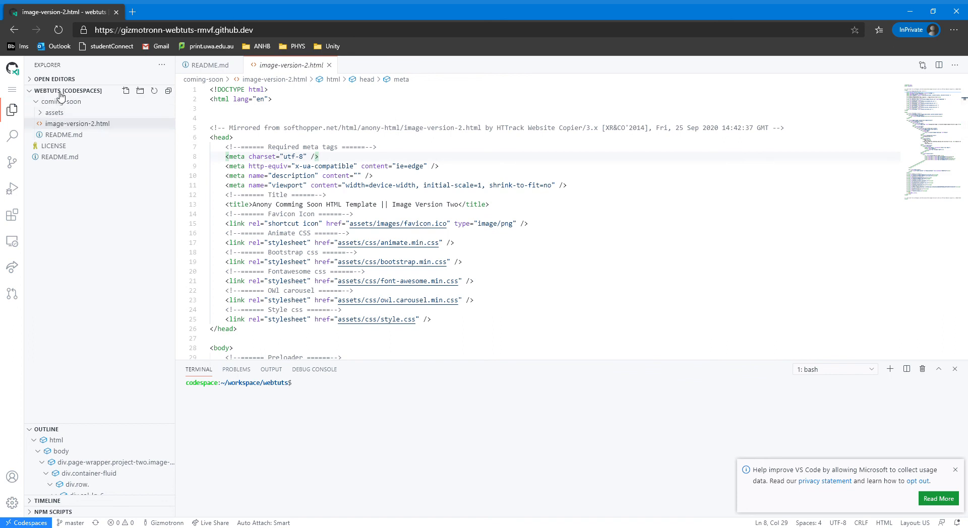
click(64, 135)
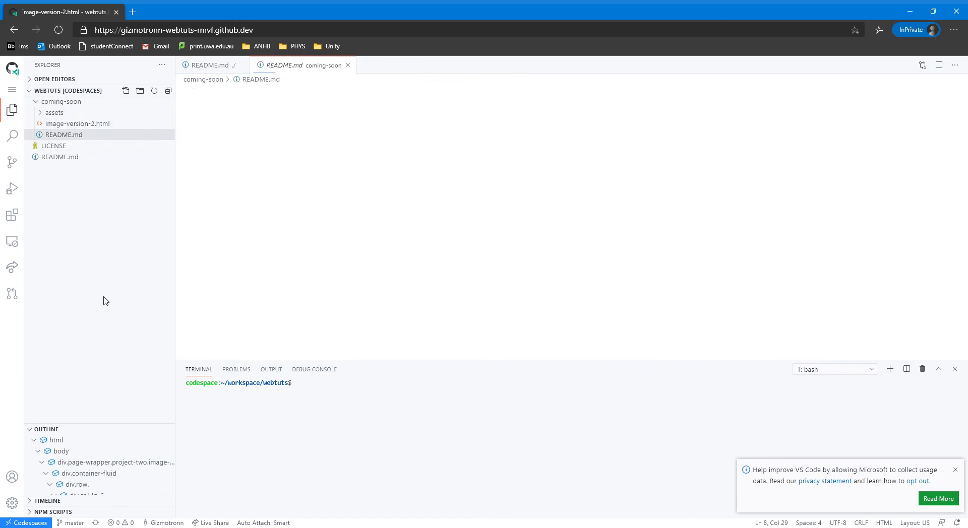
- Create a file named index.html and move it to the webtuts project root
click(126, 90)
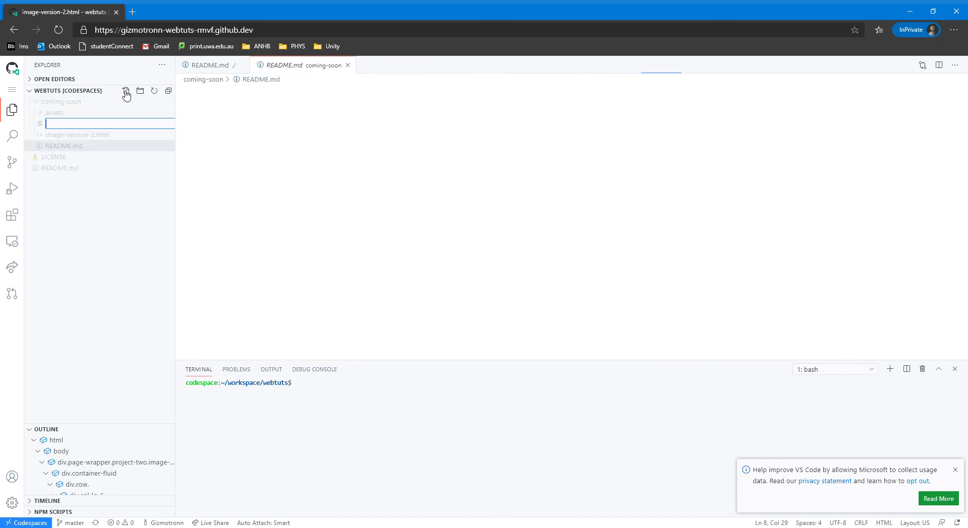
text(index.ht)
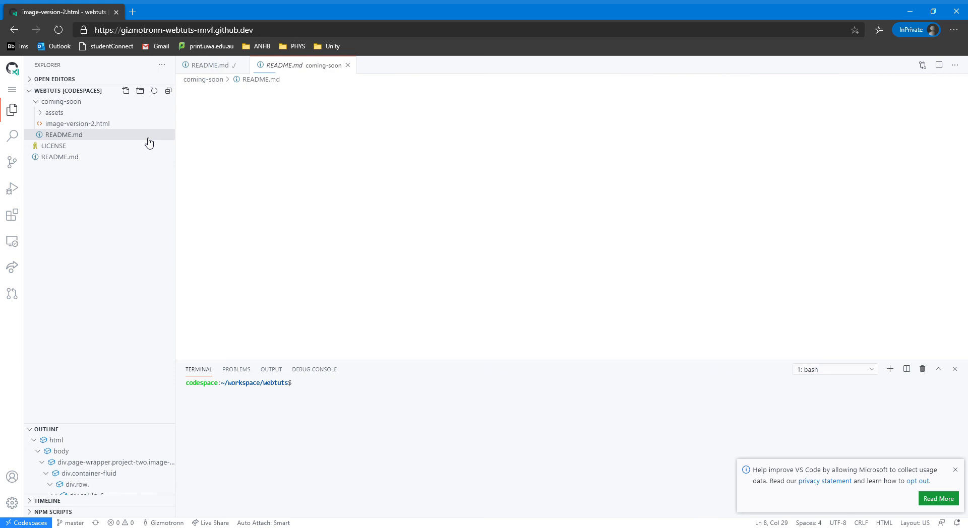
click(126, 91)
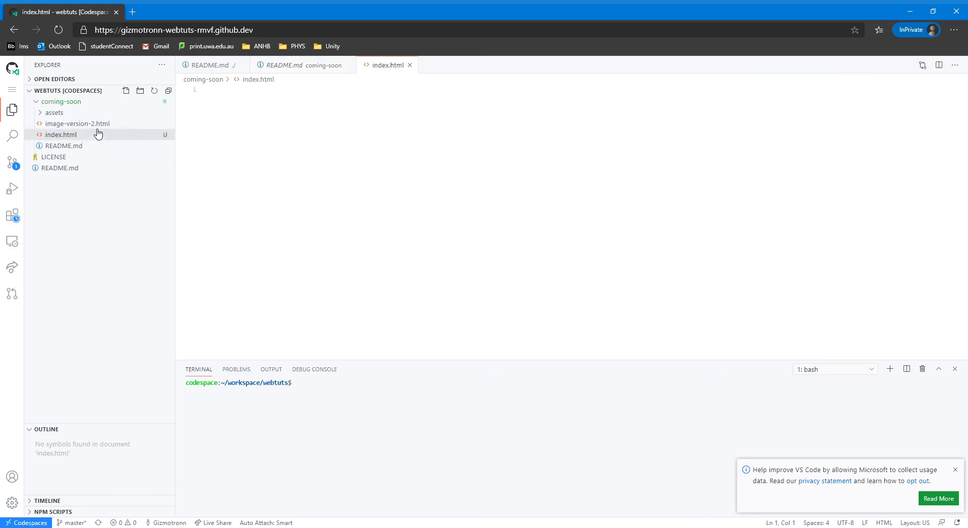
mouse_move(46, 160)
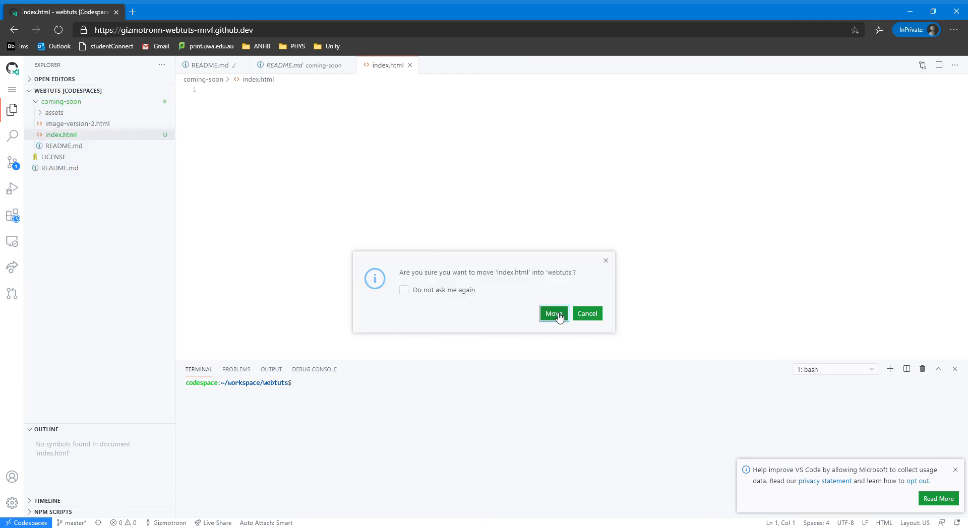
click(553, 314)
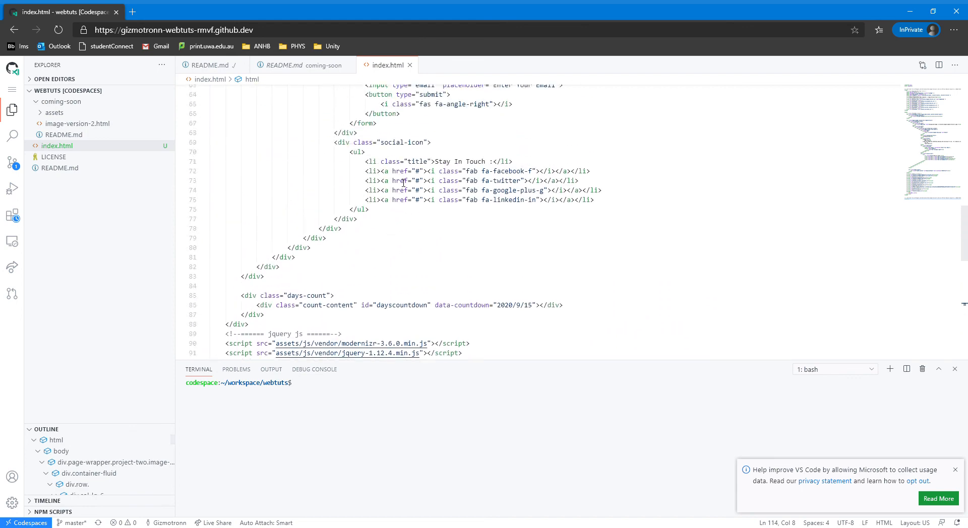
- Paste the copied template into index.html, scroll through it, and close the terminal
scroll(up, 3)
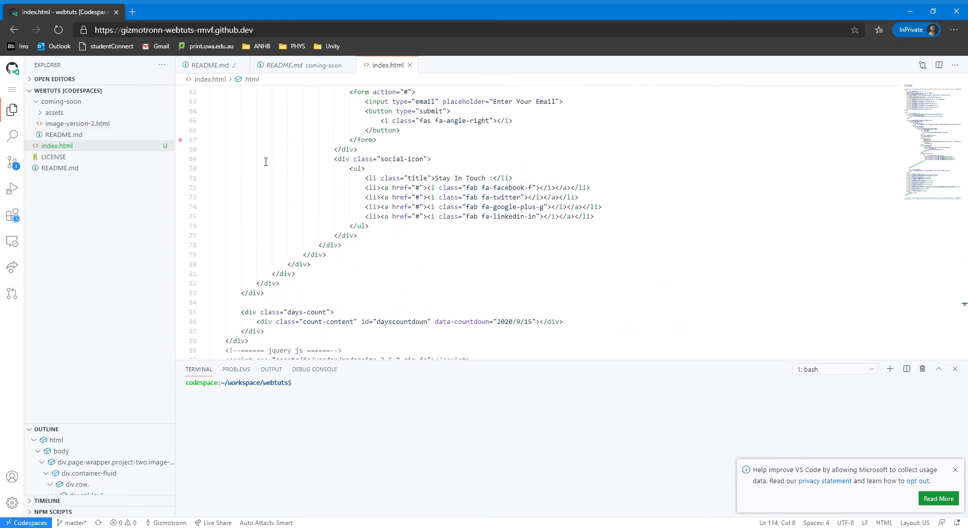
scroll(up, 3)
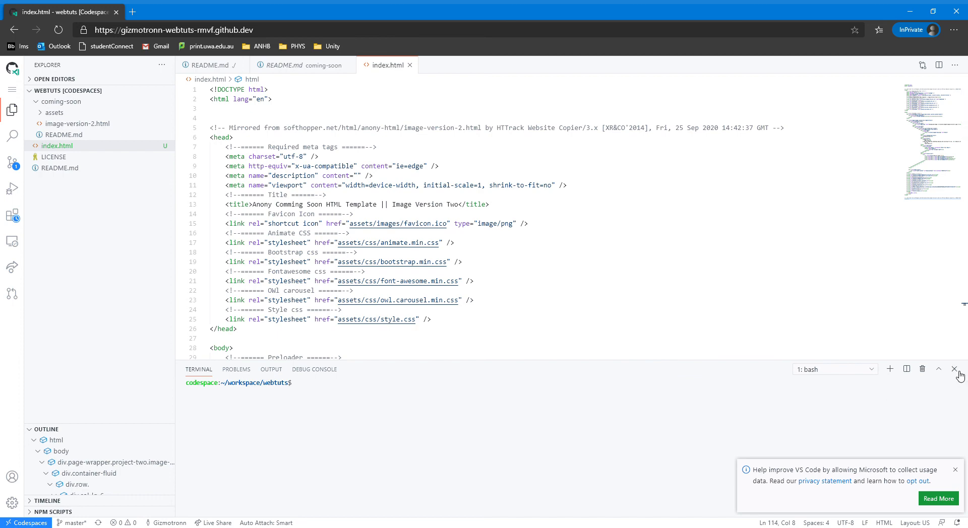
click(956, 369)
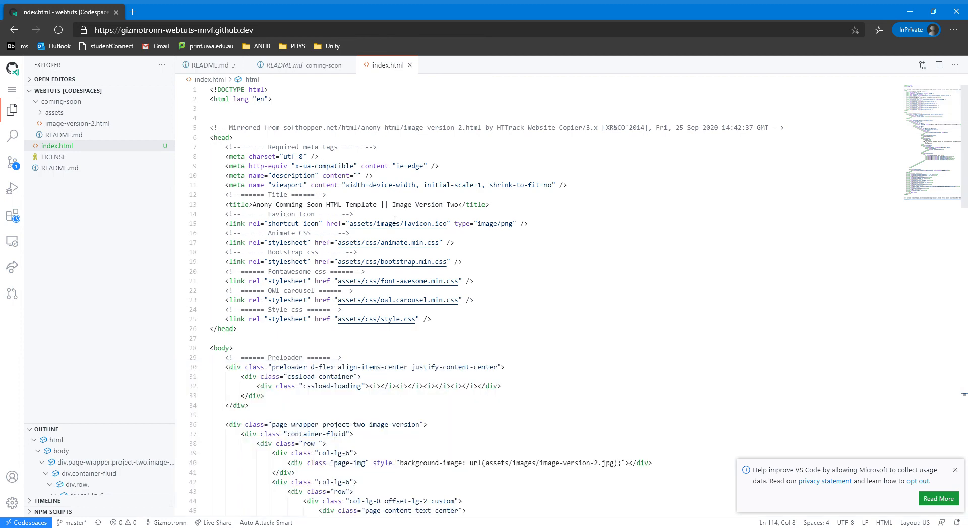
mouse_move(494, 264)
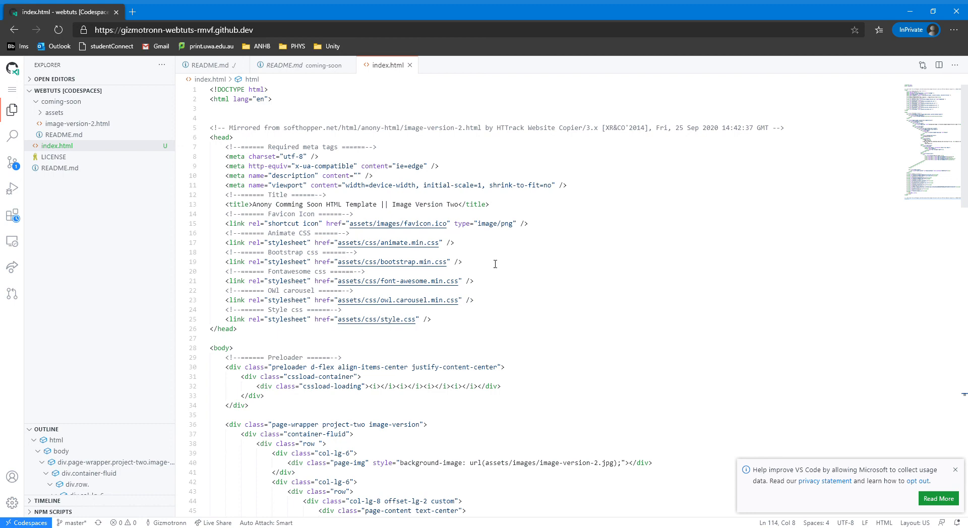
mouse_move(440, 167)
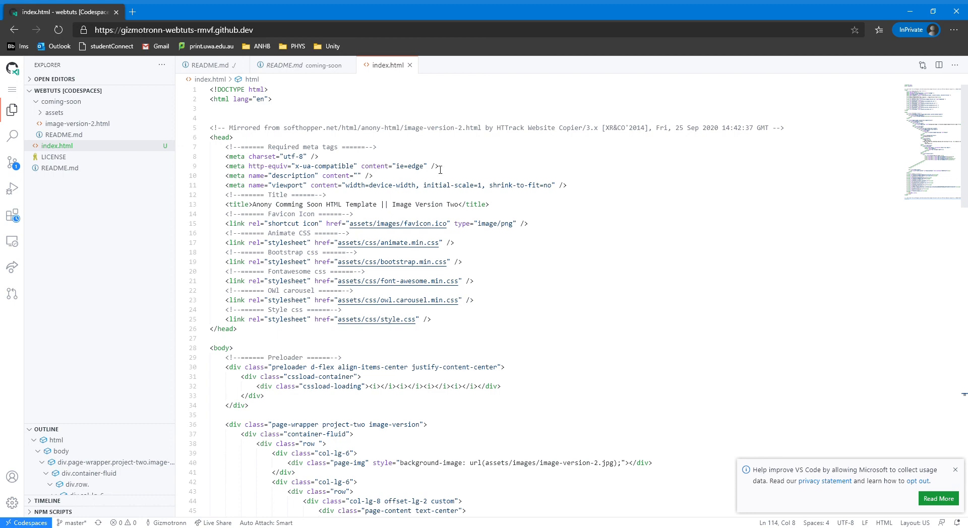
mouse_move(387, 75)
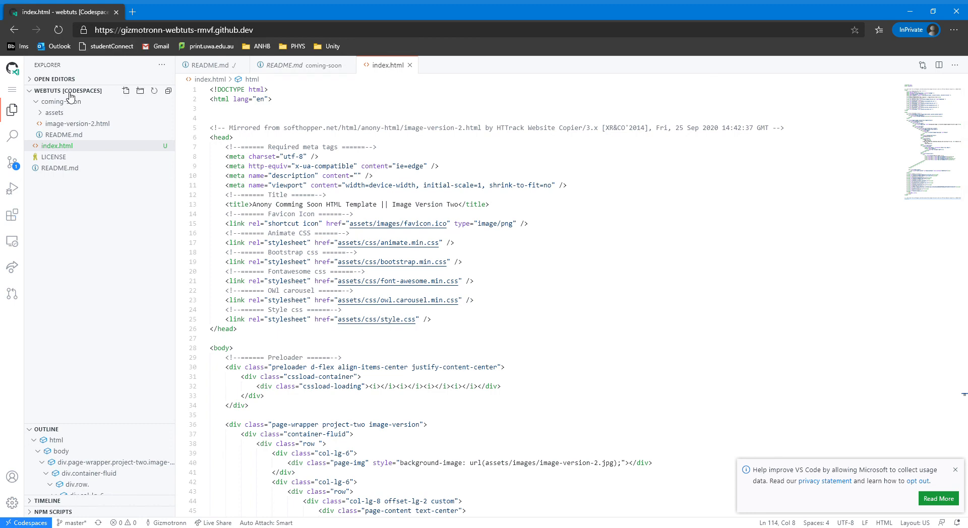
mouse_move(868, 125)
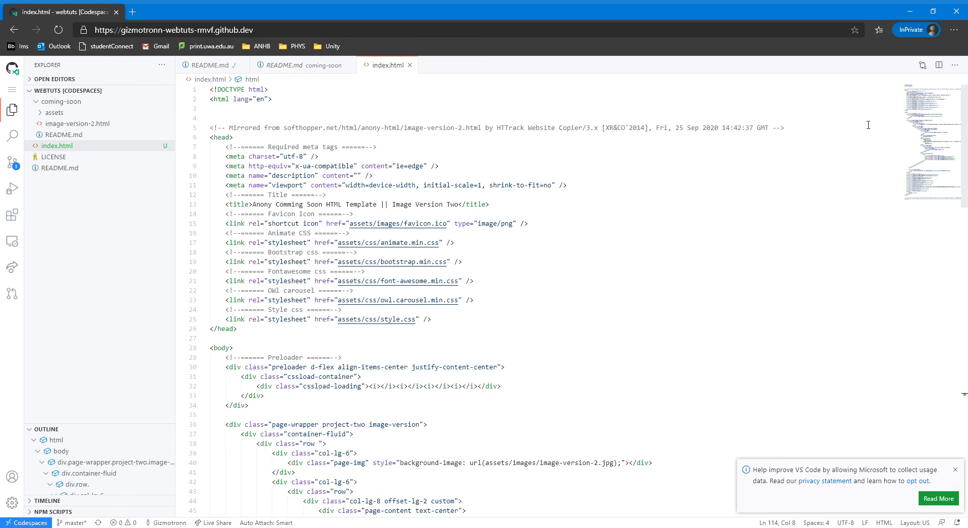